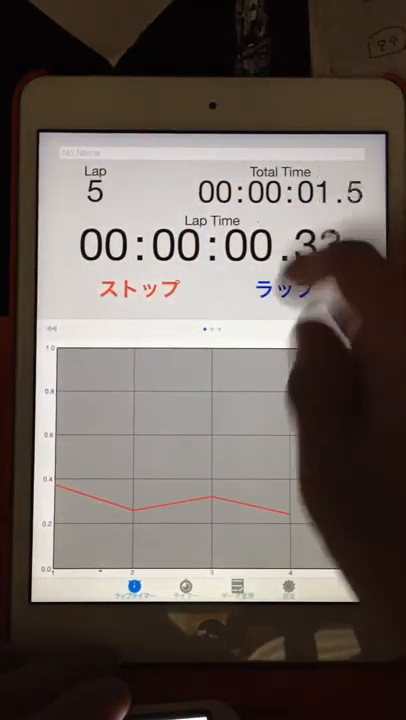
Step: Record successive laps on the beat, bringing the count to 26 laps around 7.3 s
left_click(284, 288)
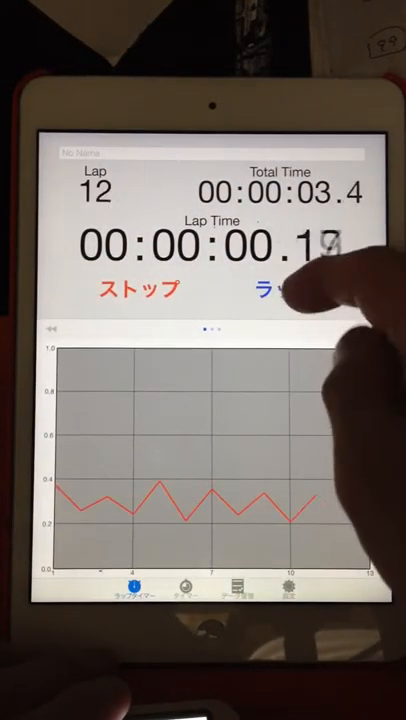
left_click(284, 288)
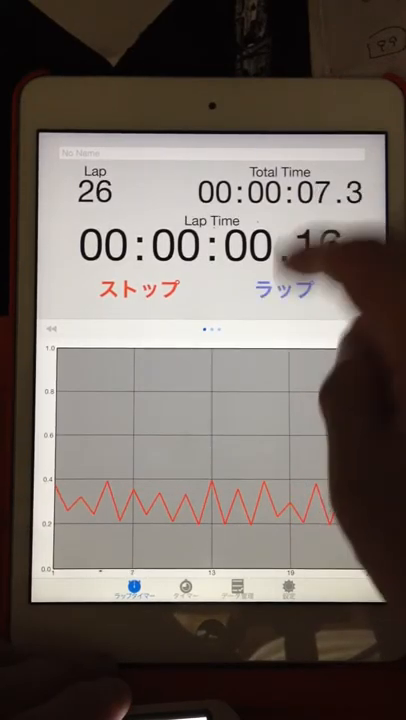
left_click(280, 288)
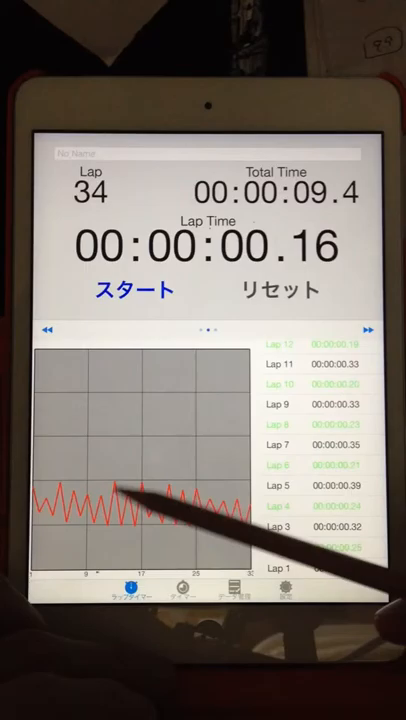
mouse_move(230, 520)
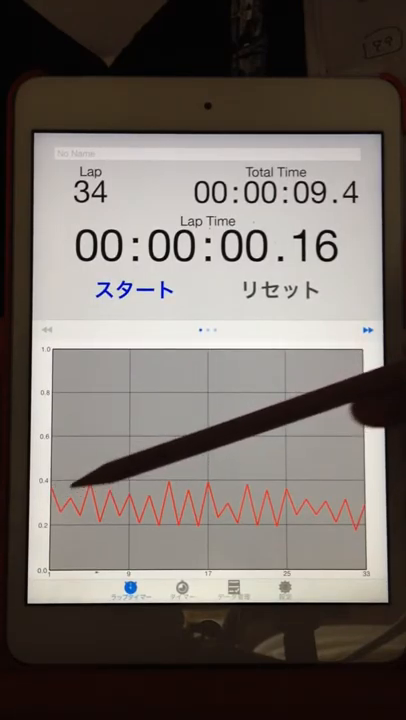
mouse_move(160, 480)
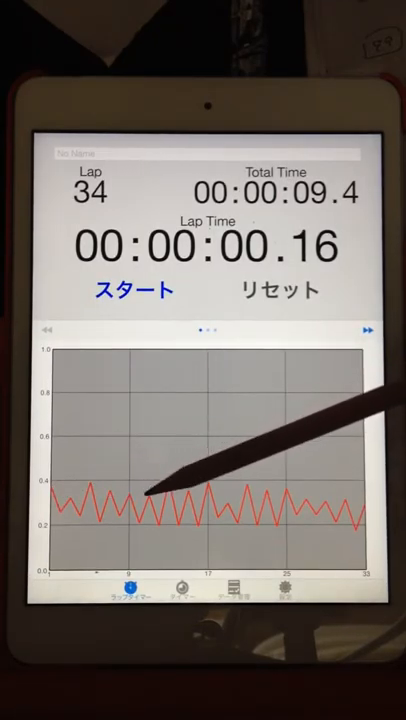